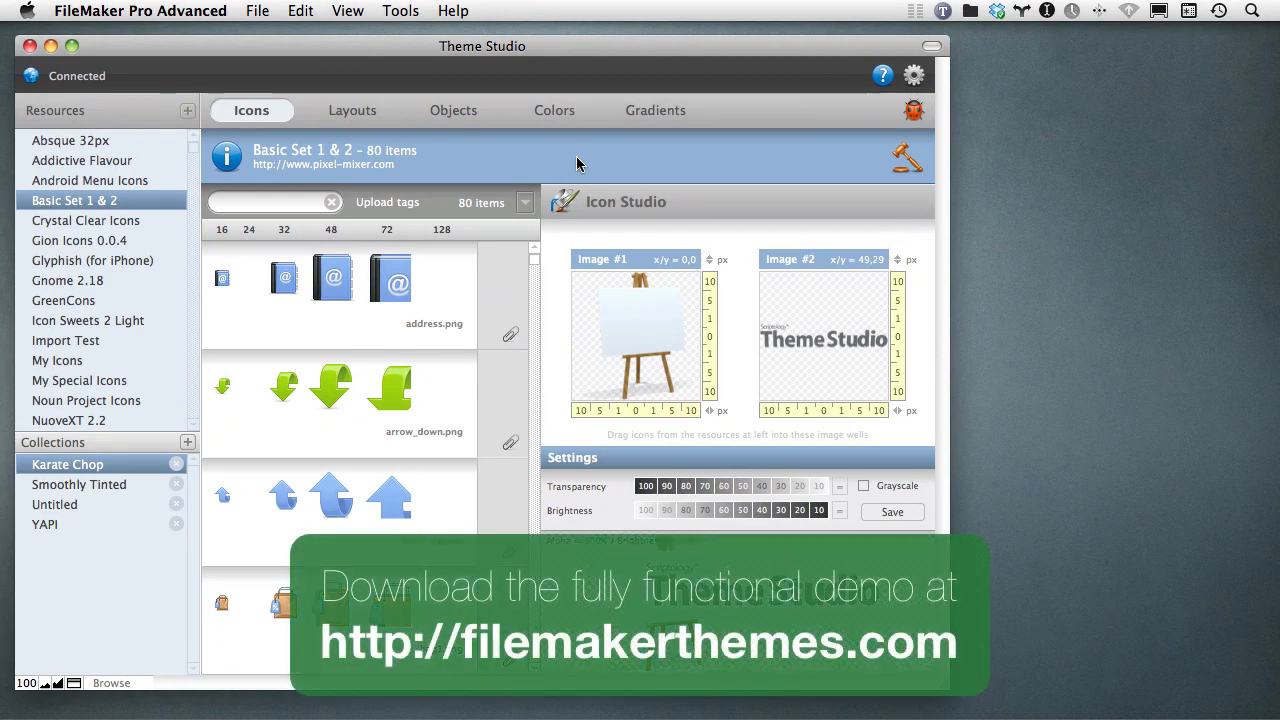
mouse_move(283, 143)
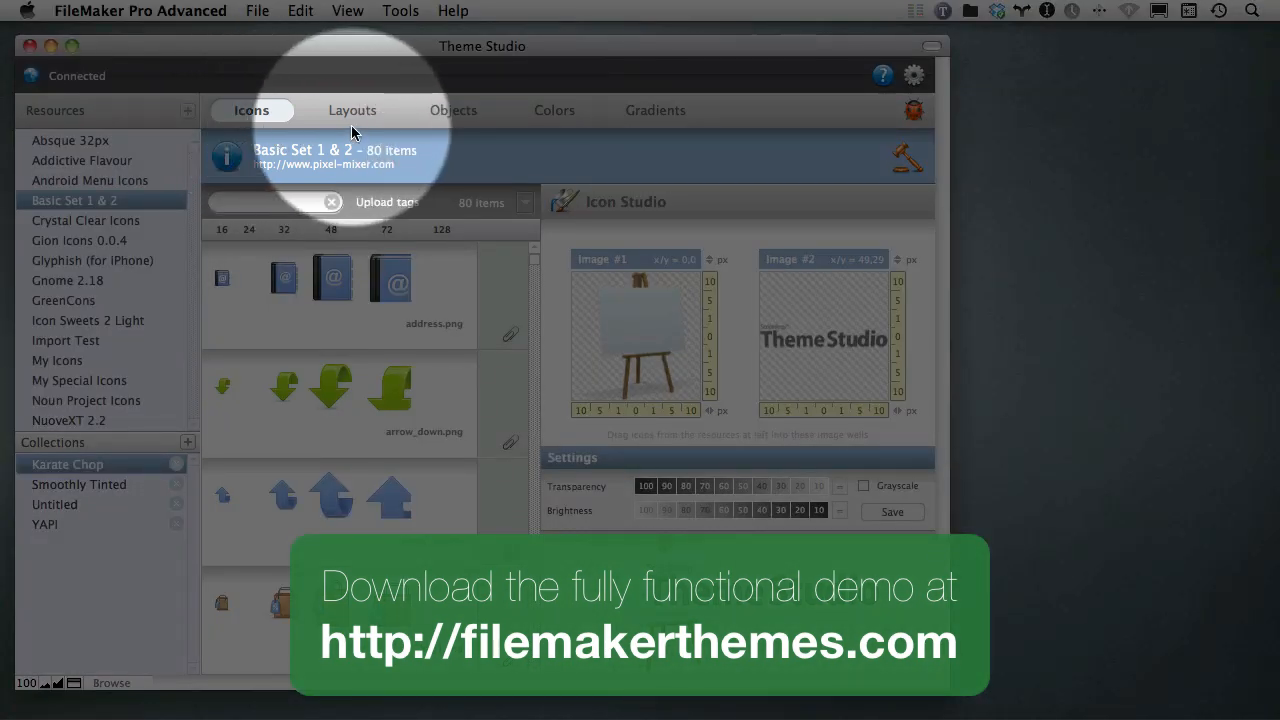
Preview the Objects, Colors and Gradients resource sections, landing on the Breezy Vashon gradients.
click(453, 110)
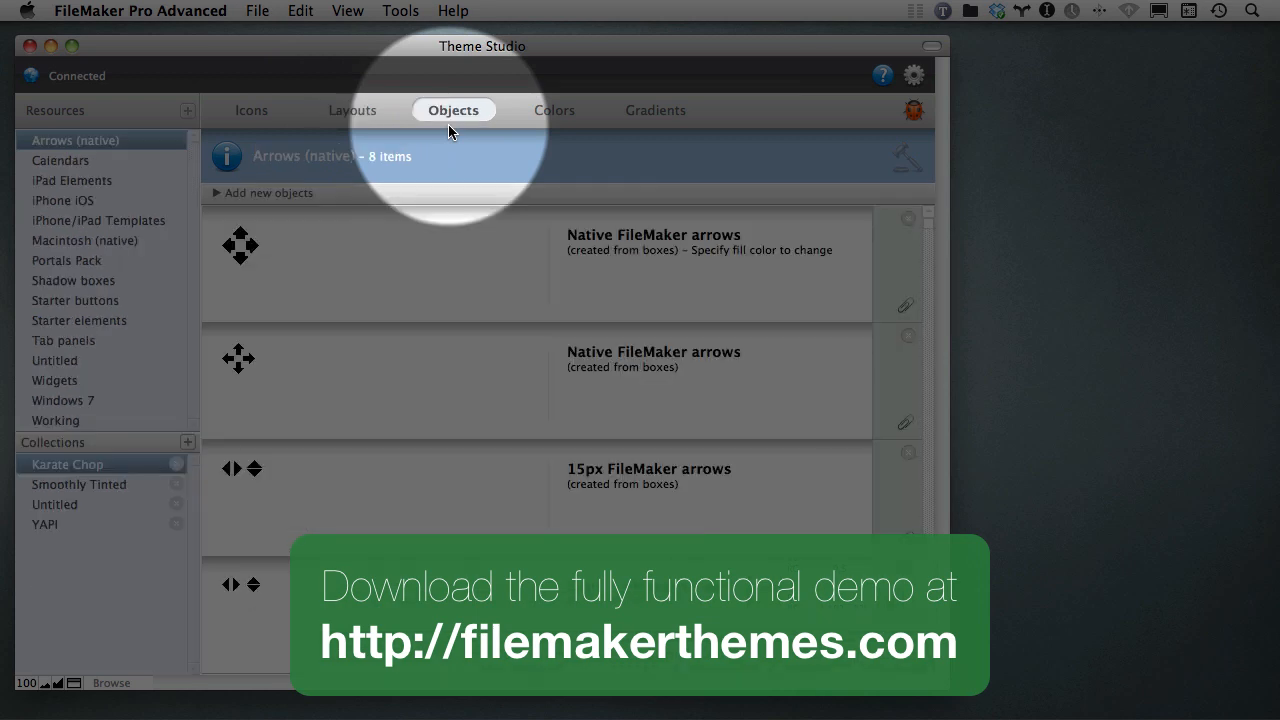
click(554, 110)
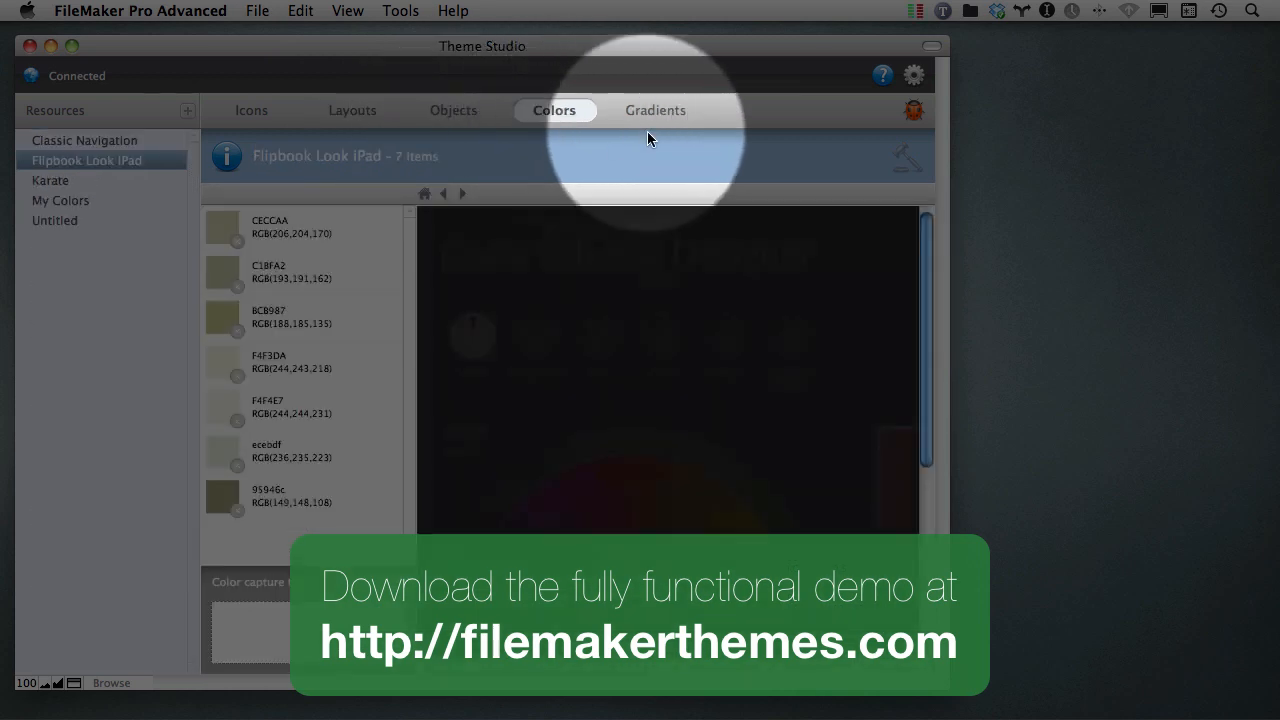
click(655, 110)
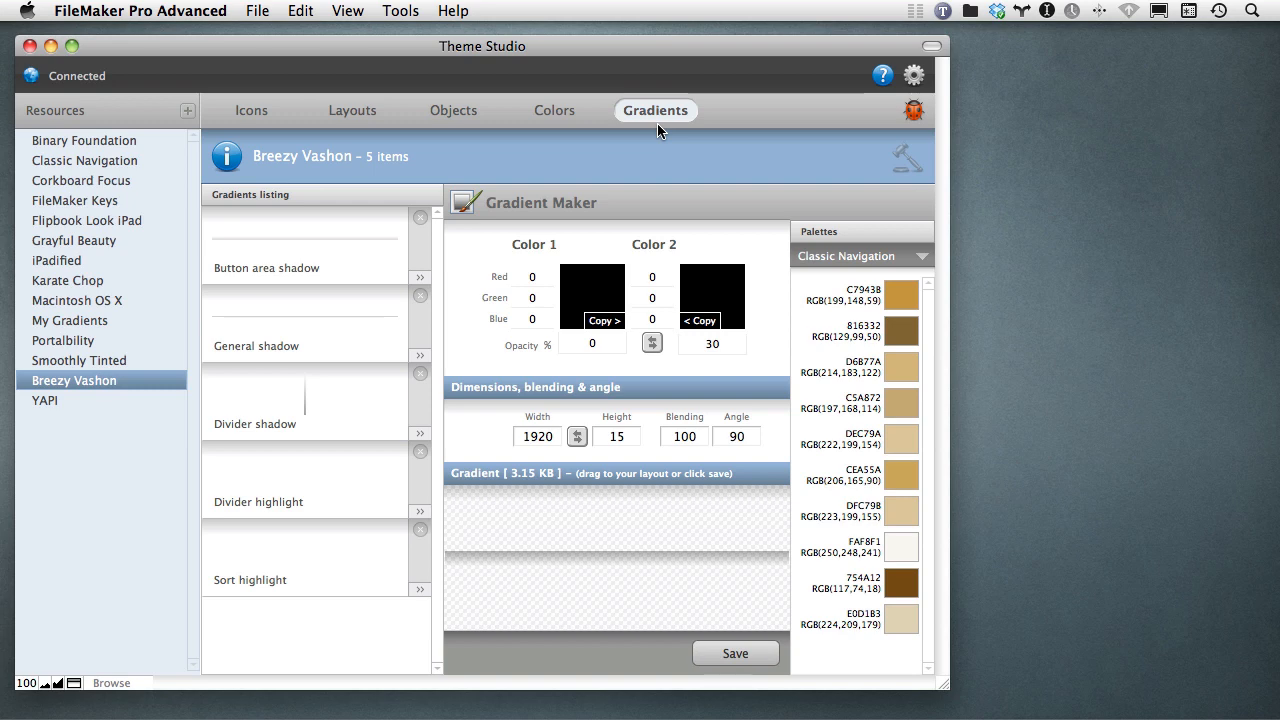
mouse_move(649, 146)
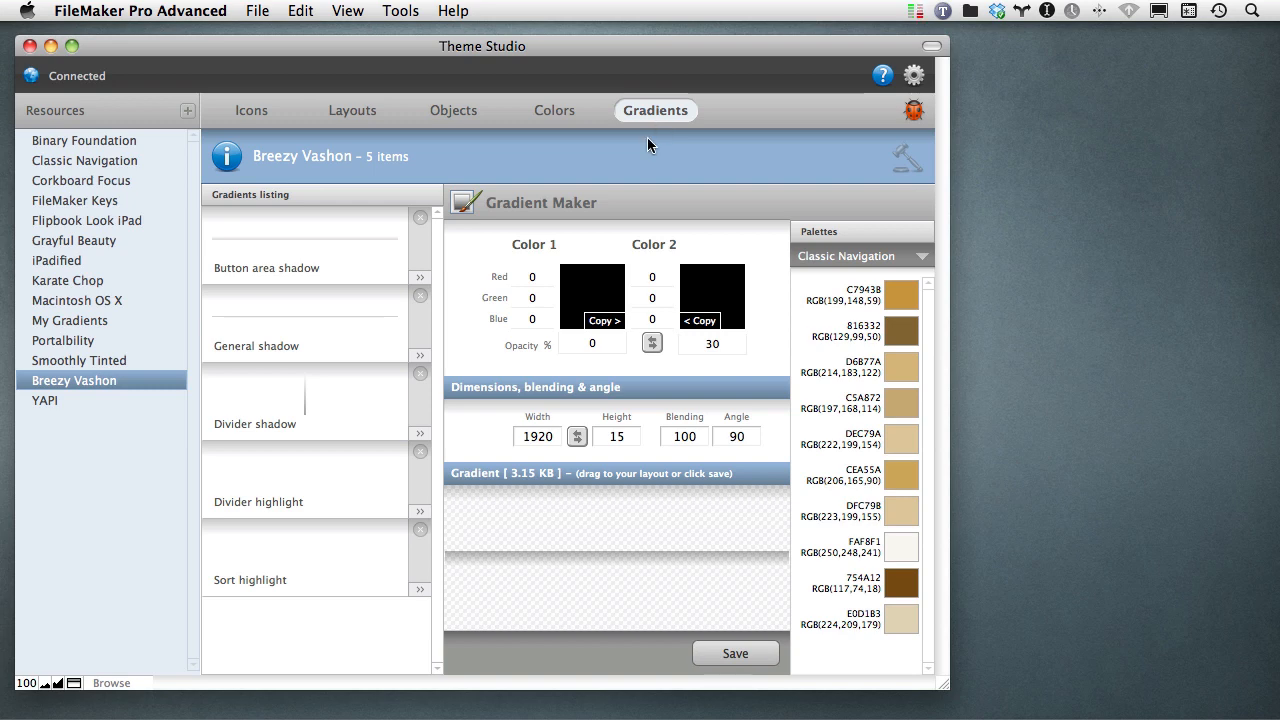
Show the Layouts section with the Binary Foundation theme previews.
click(352, 110)
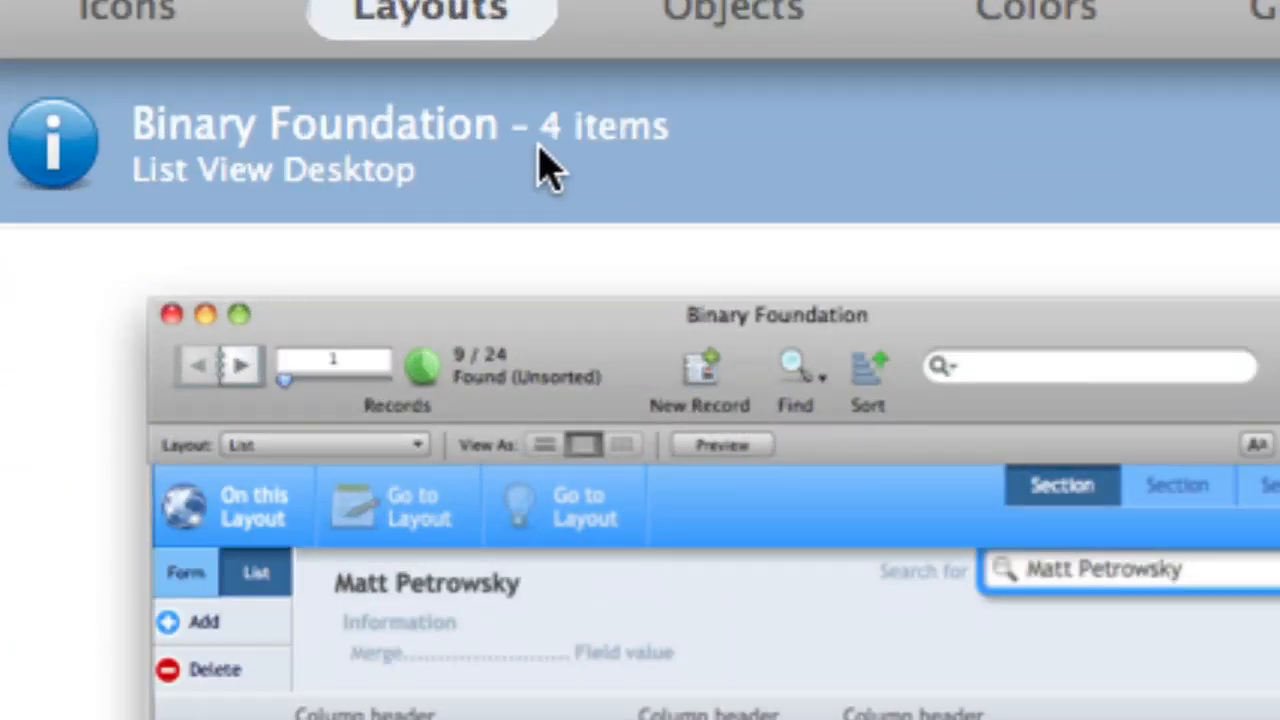
mouse_move(265, 215)
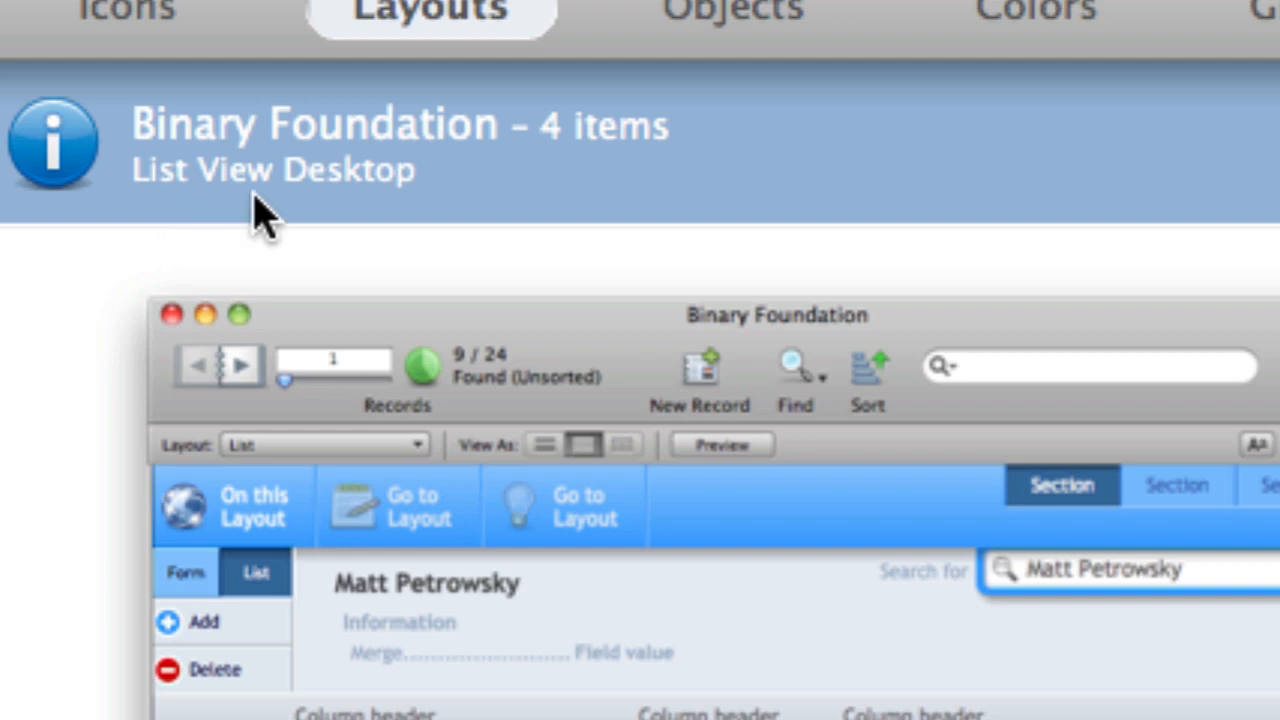
mouse_move(315, 215)
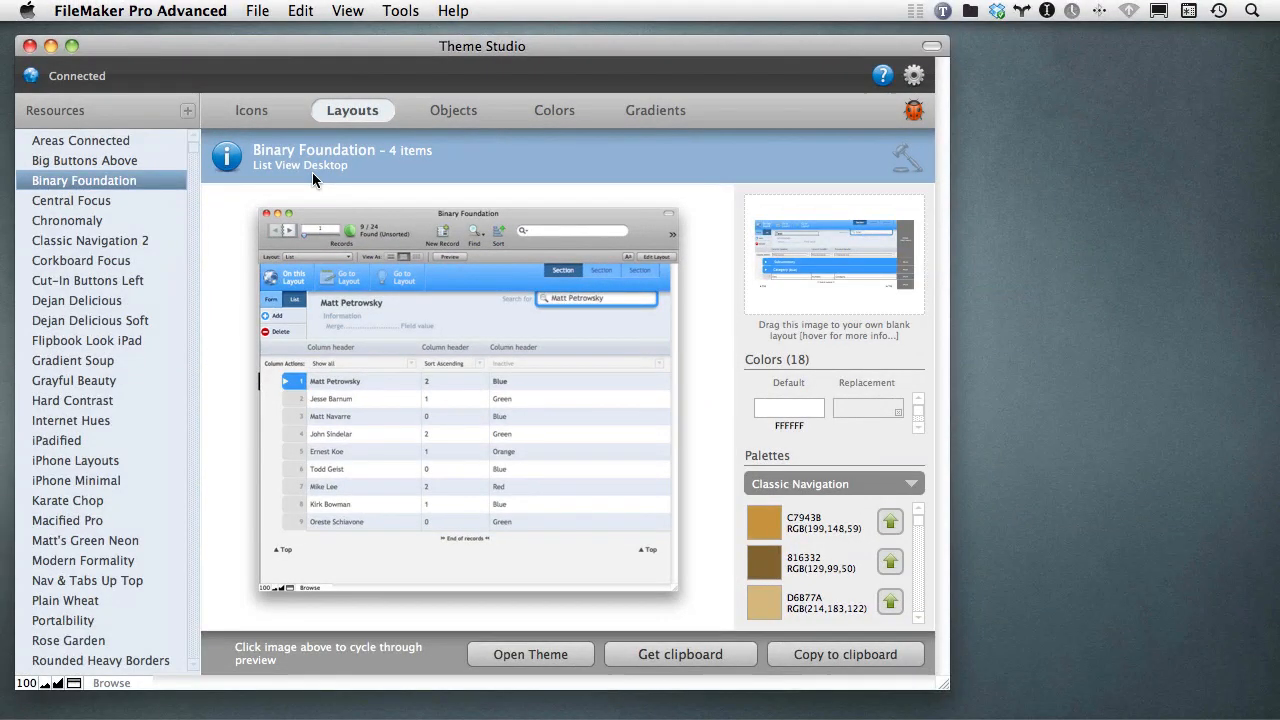
mouse_move(442, 290)
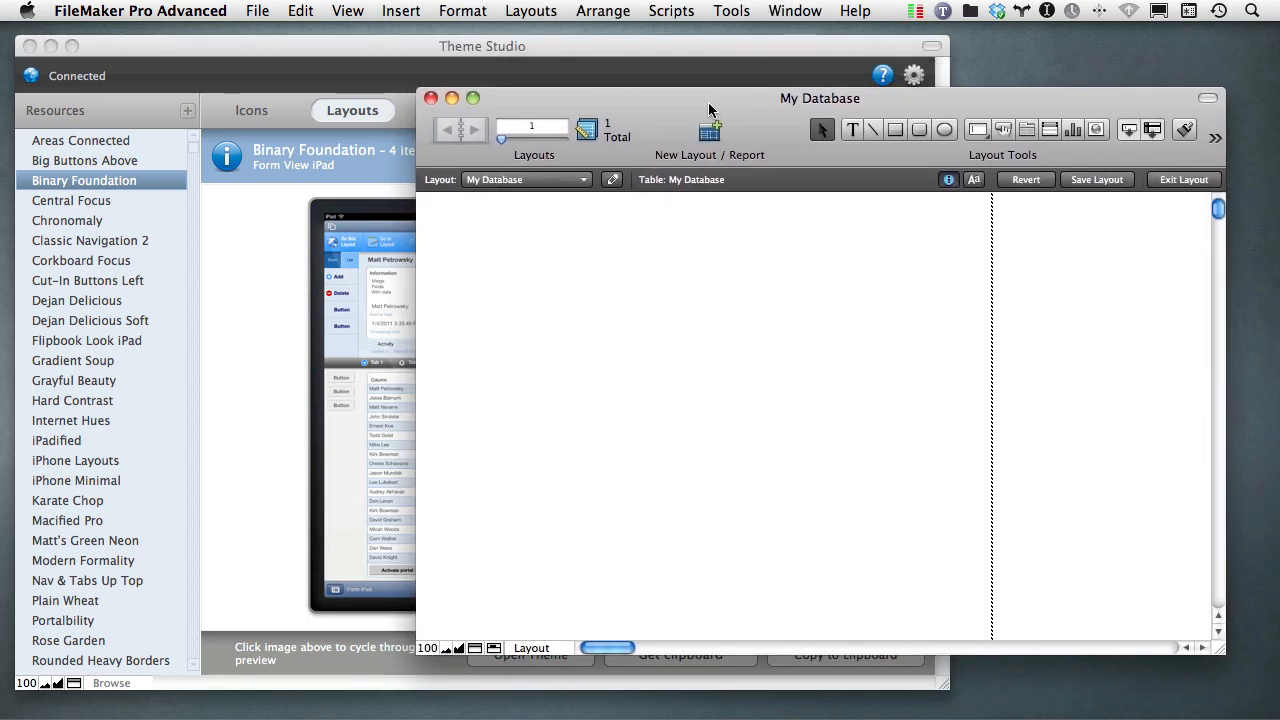
Keep My Database in Layout Mode via the View menu before pasting the iPad layout.
click(347, 11)
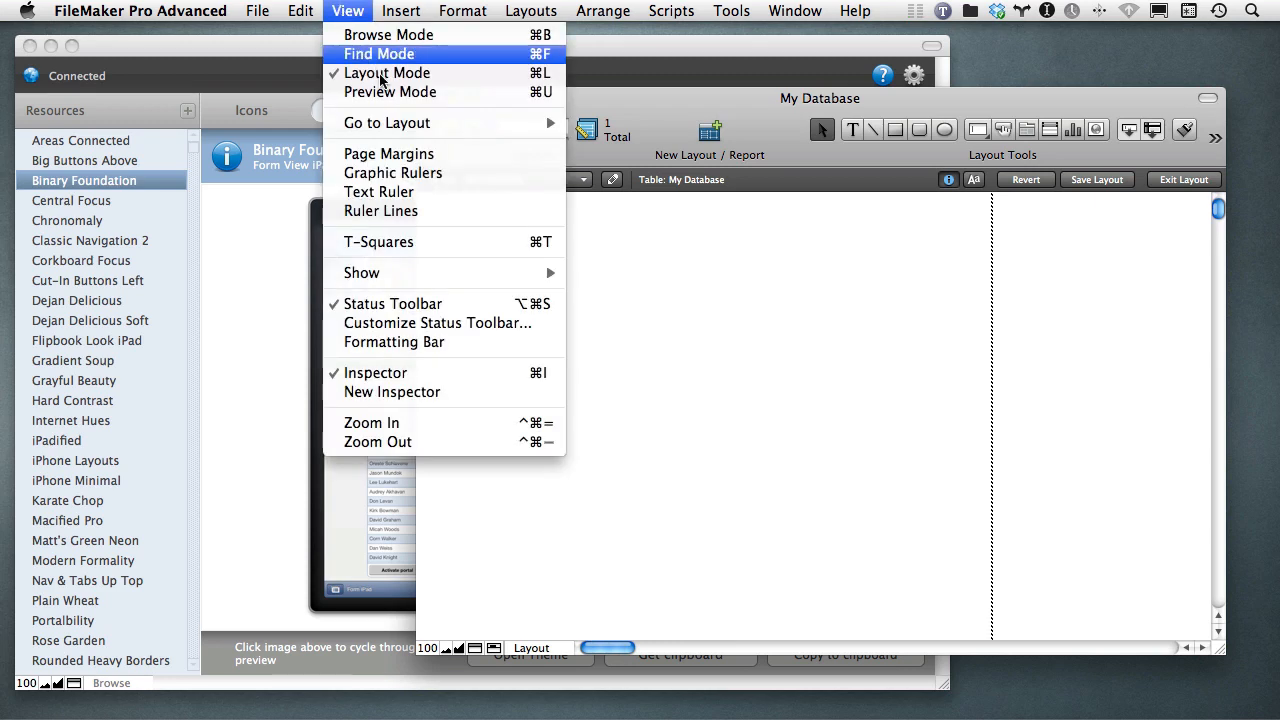
click(387, 72)
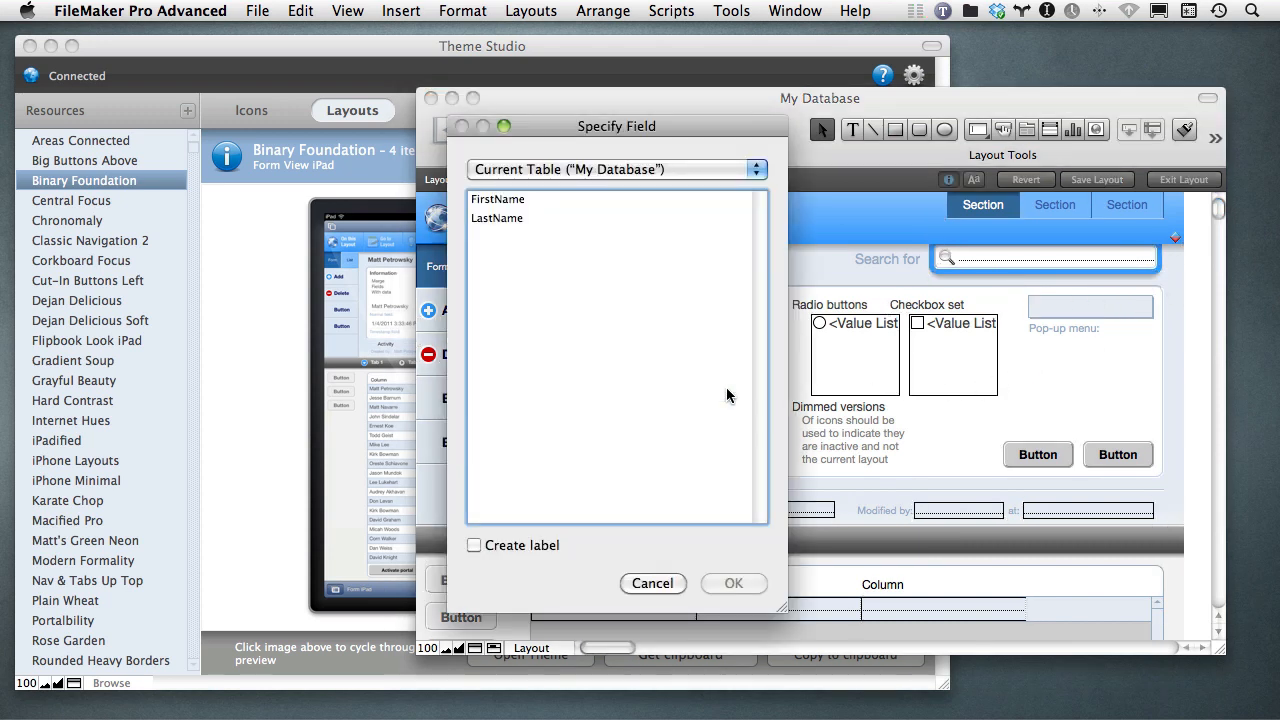
Assign FirstName to the first field box and LastName to the second.
click(497, 199)
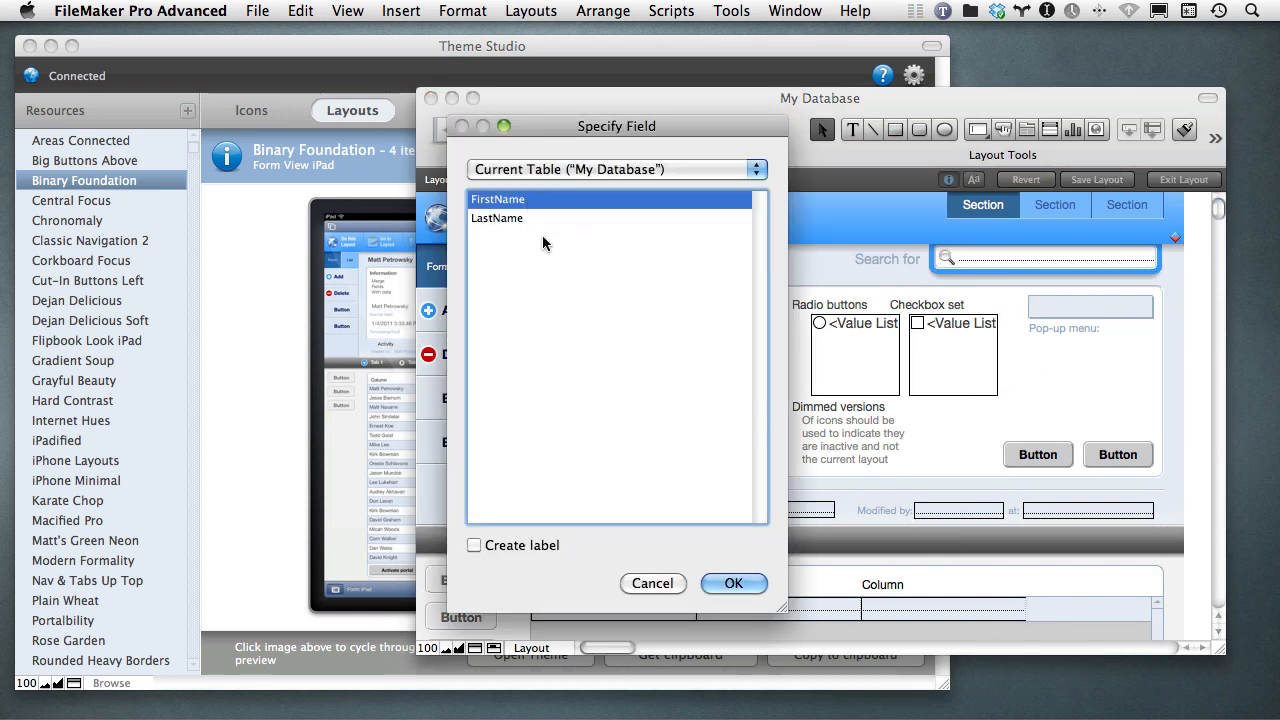
click(733, 583)
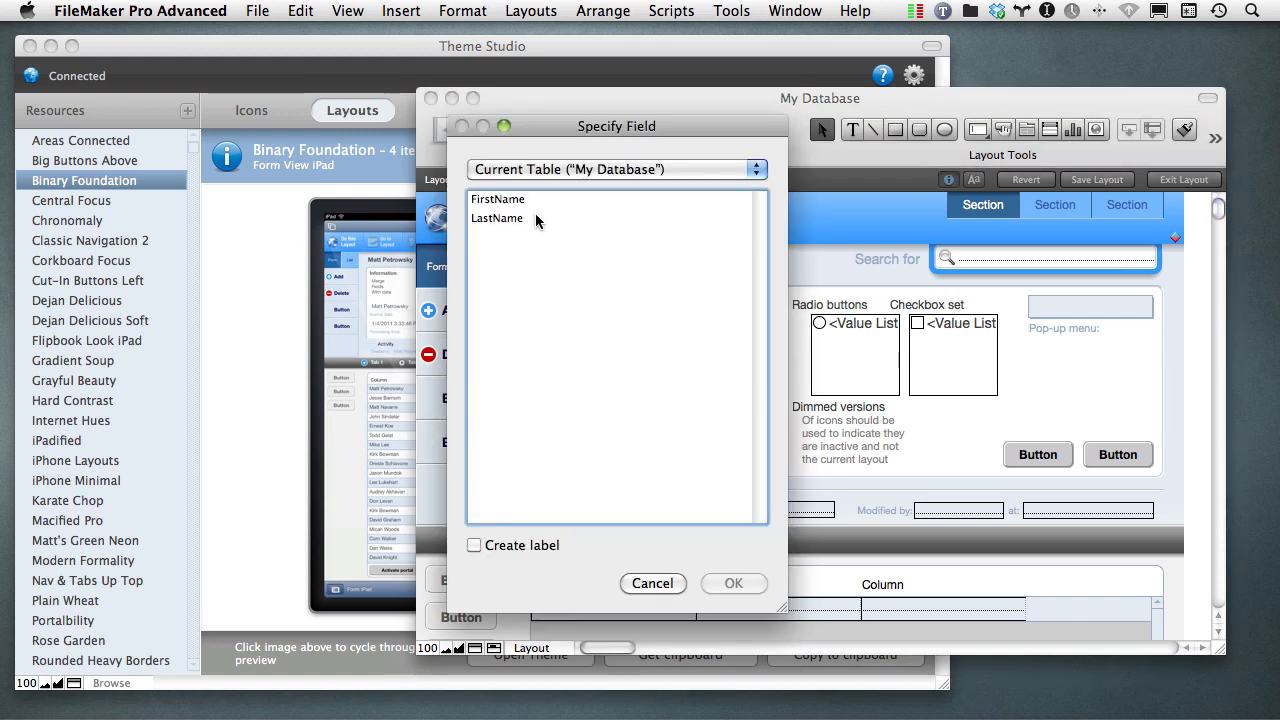
click(733, 583)
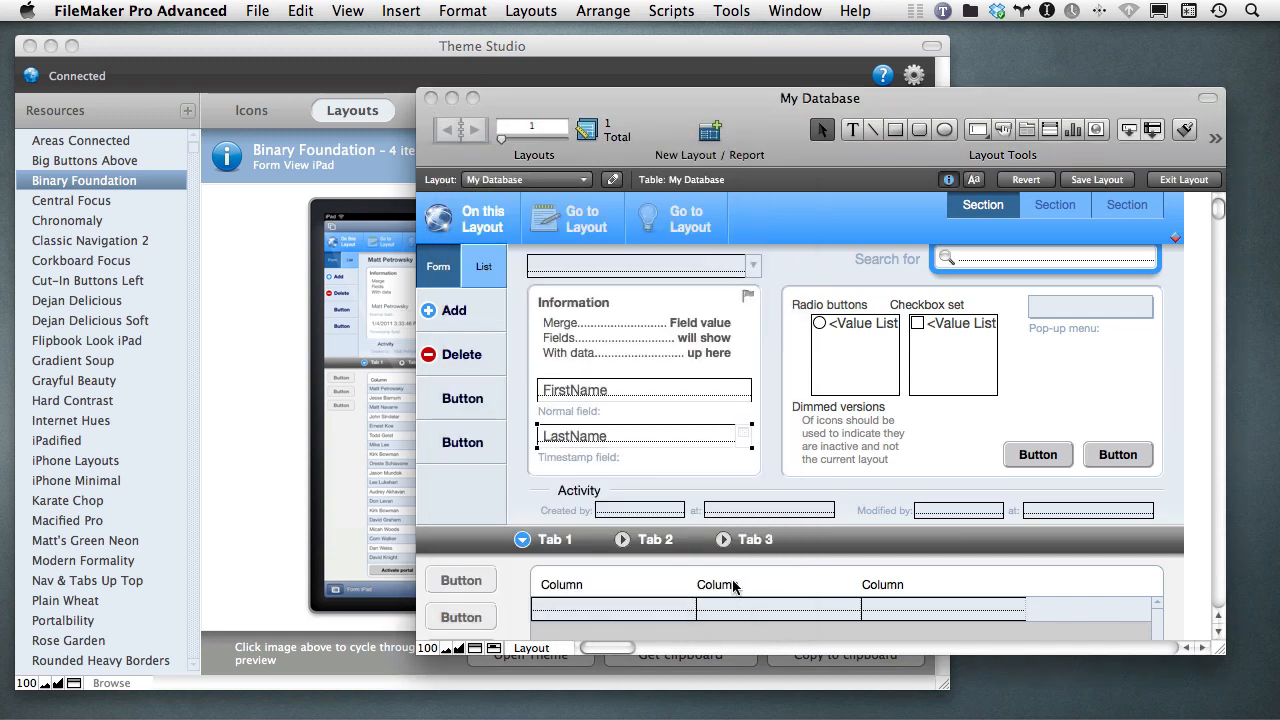
mouse_move(735, 588)
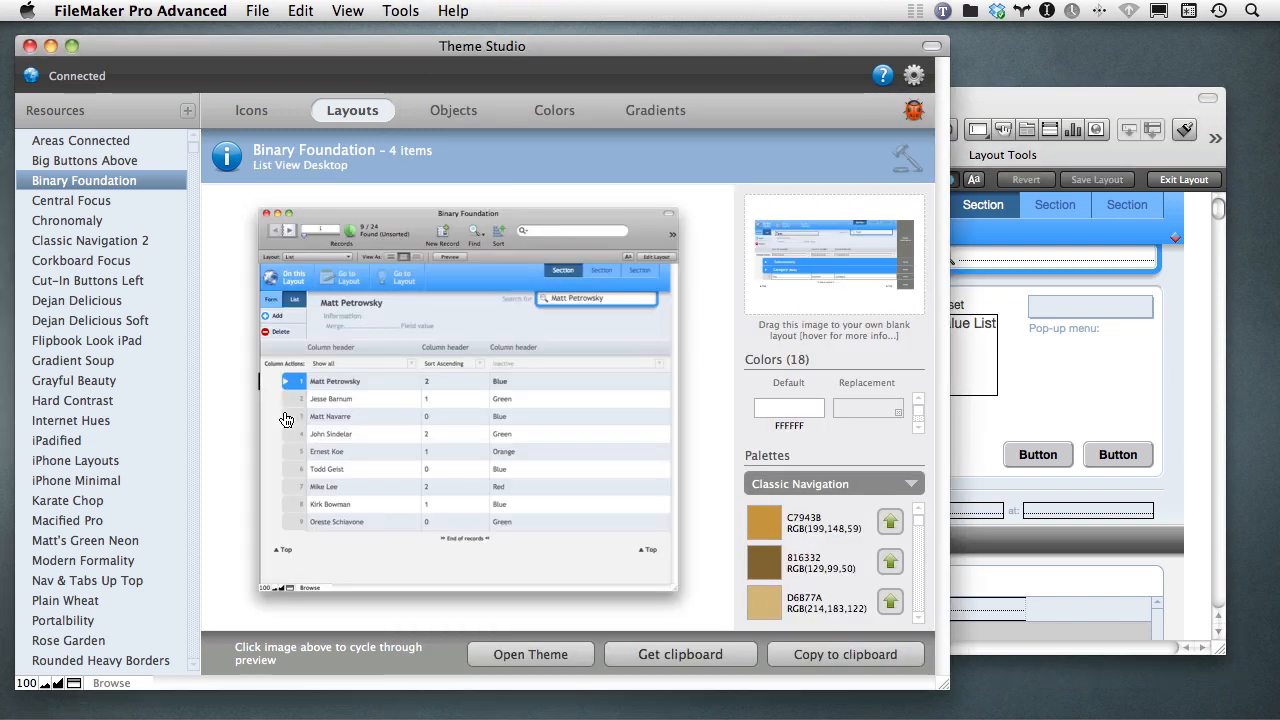
mouse_move(137, 217)
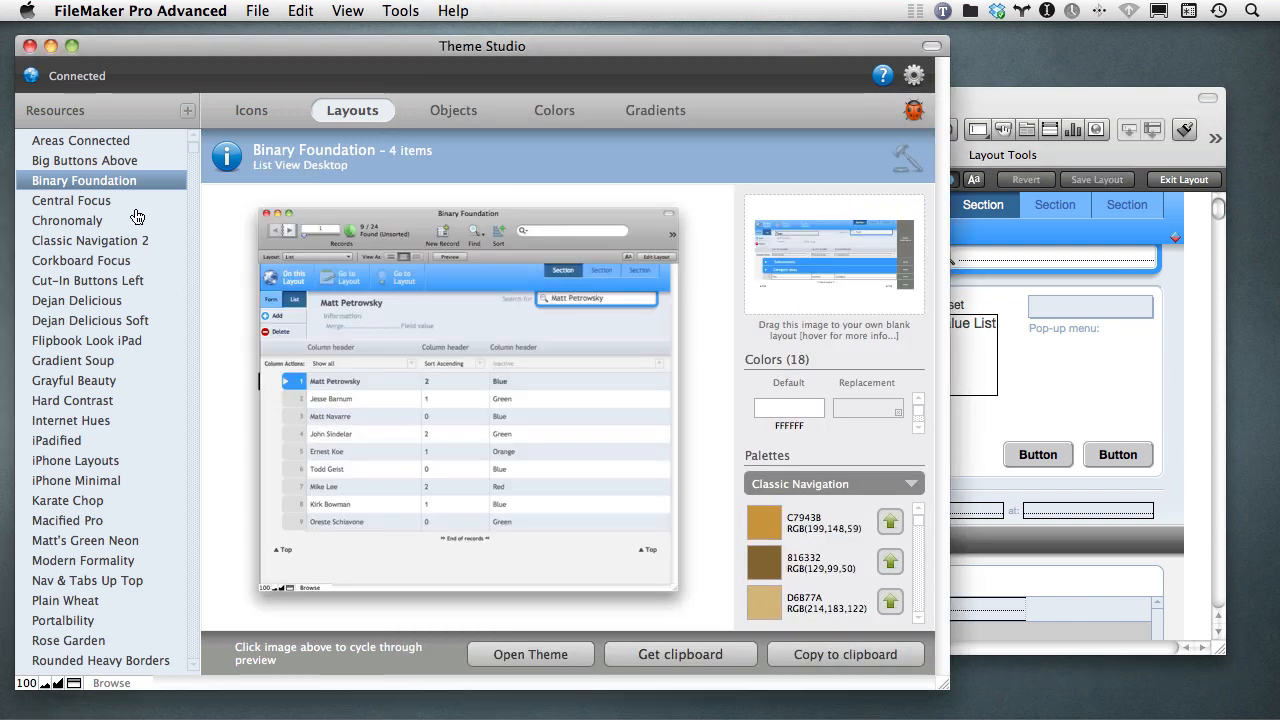
Return to Theme Studio and preview Objects, Colors and Gradients, ending on Breezy Vashon.
click(71, 200)
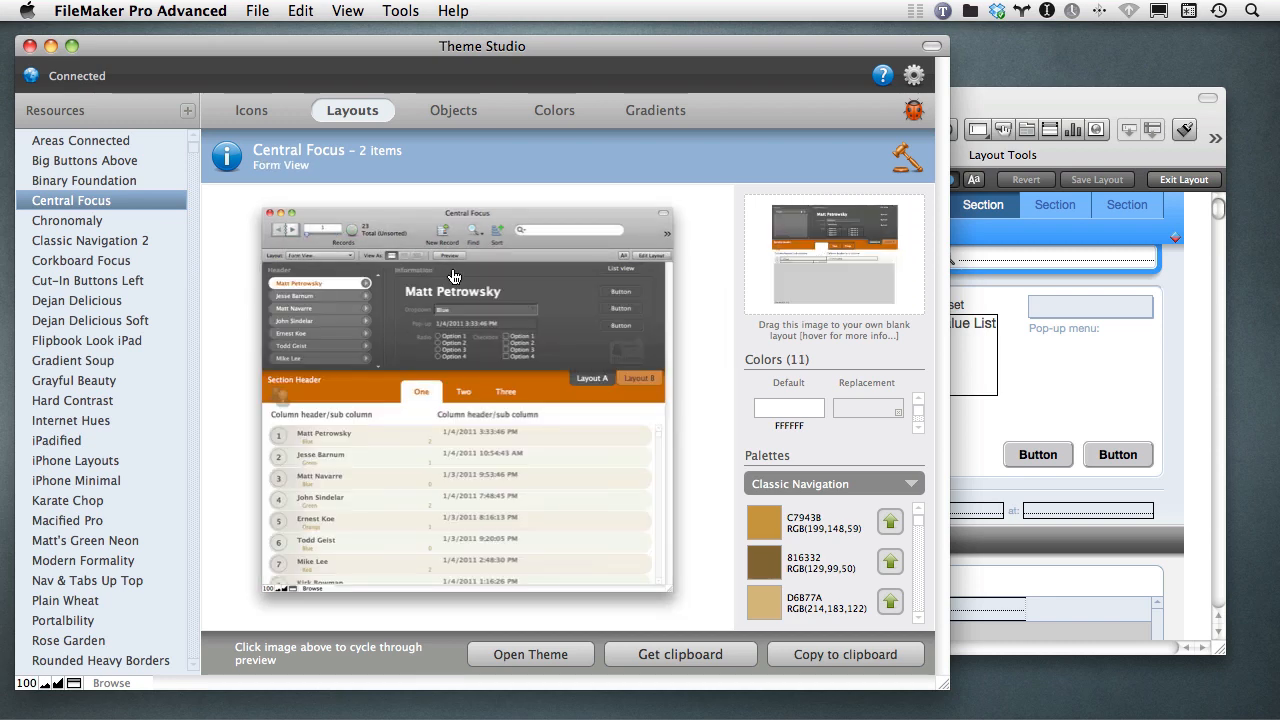
click(453, 110)
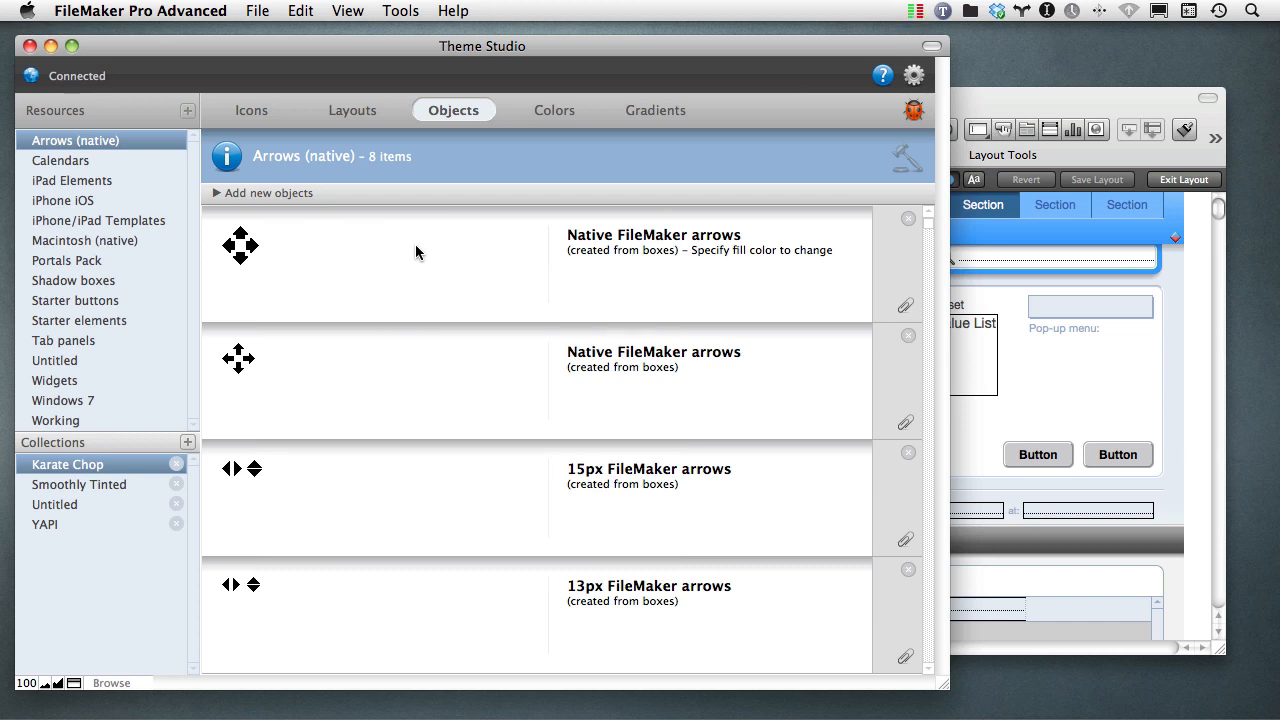
click(554, 110)
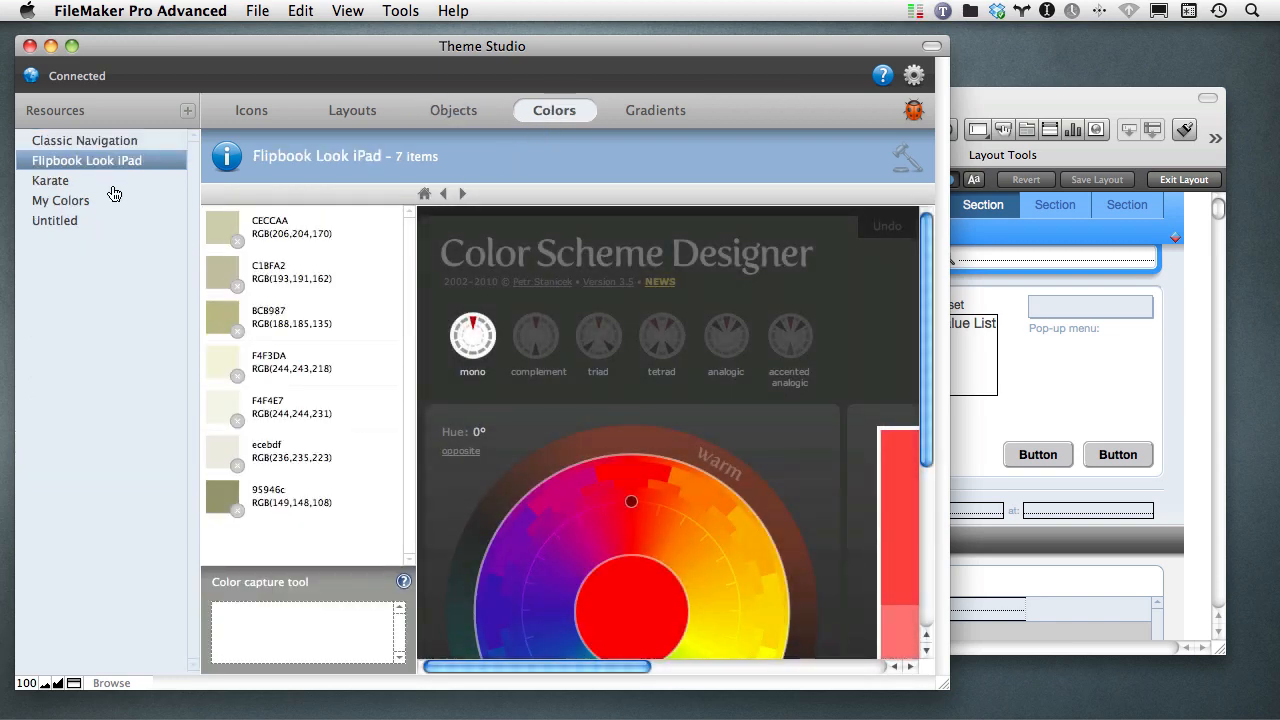
click(655, 110)
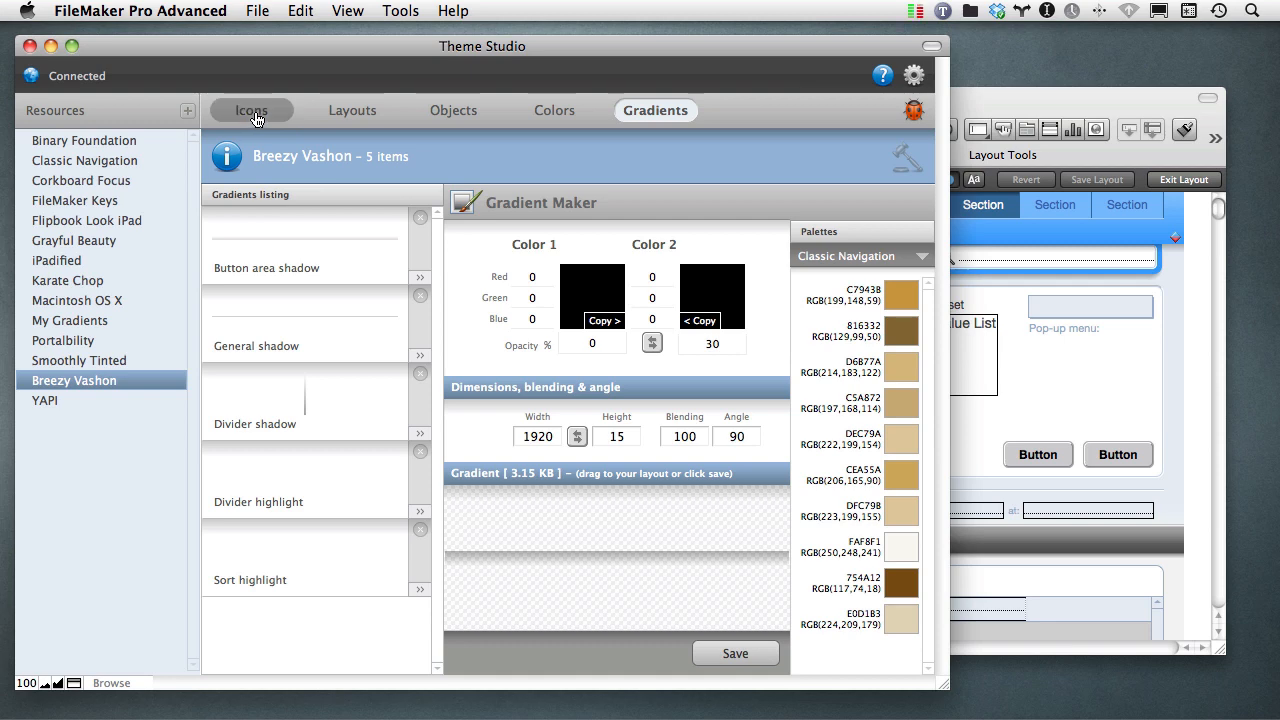
Show the Icons section and pick the blue address book icon for Icon Studio.
click(251, 110)
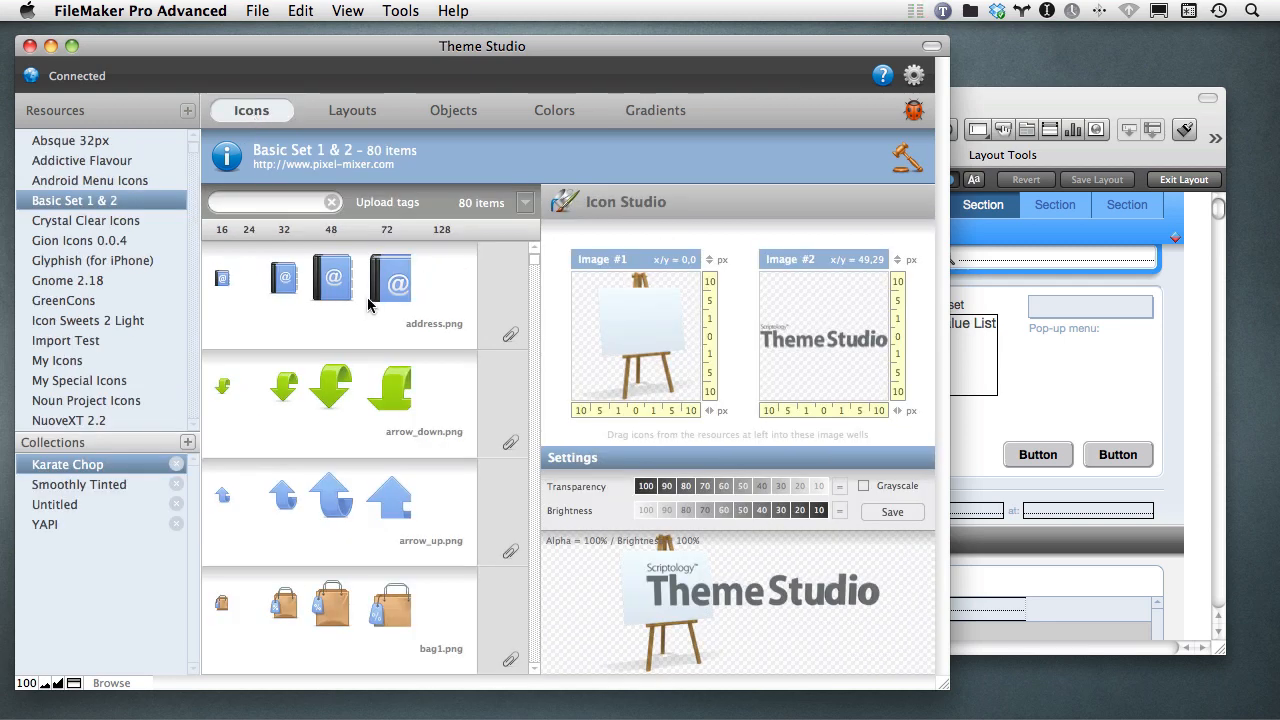
click(331, 278)
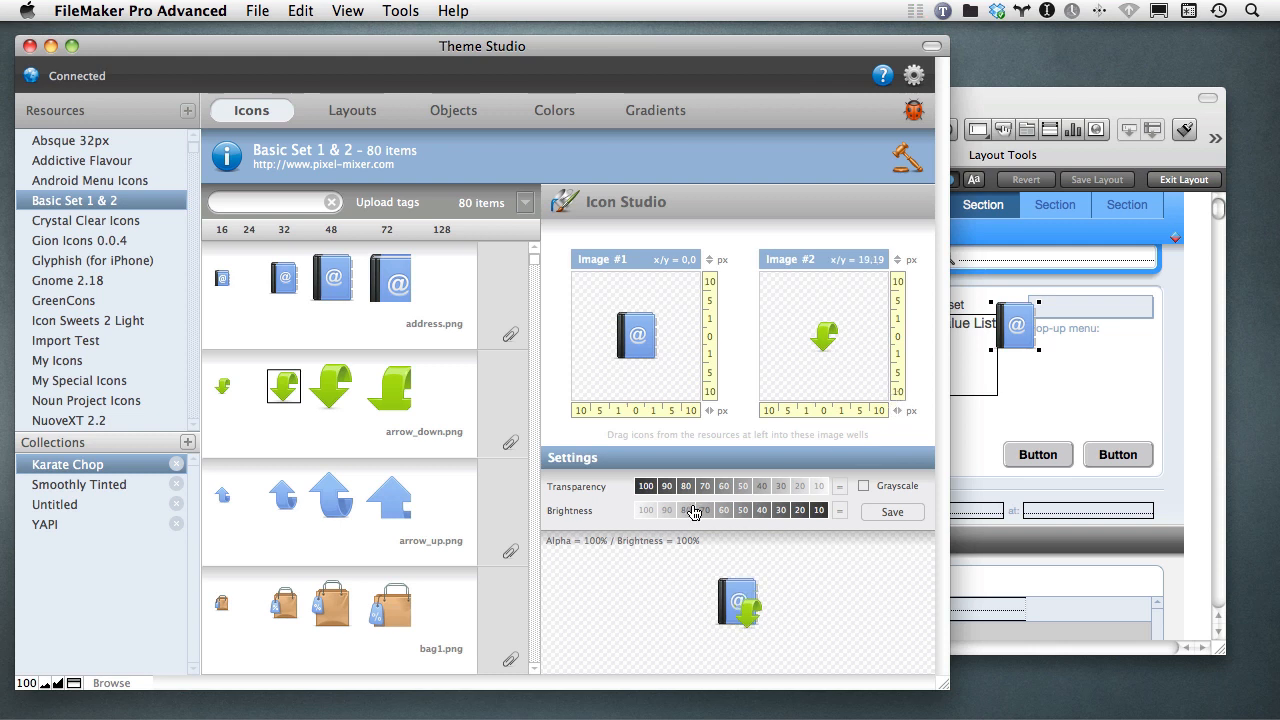
Try lower transparency and brightness, turn the icon grayscale, then restore full opacity and brightness.
click(724, 486)
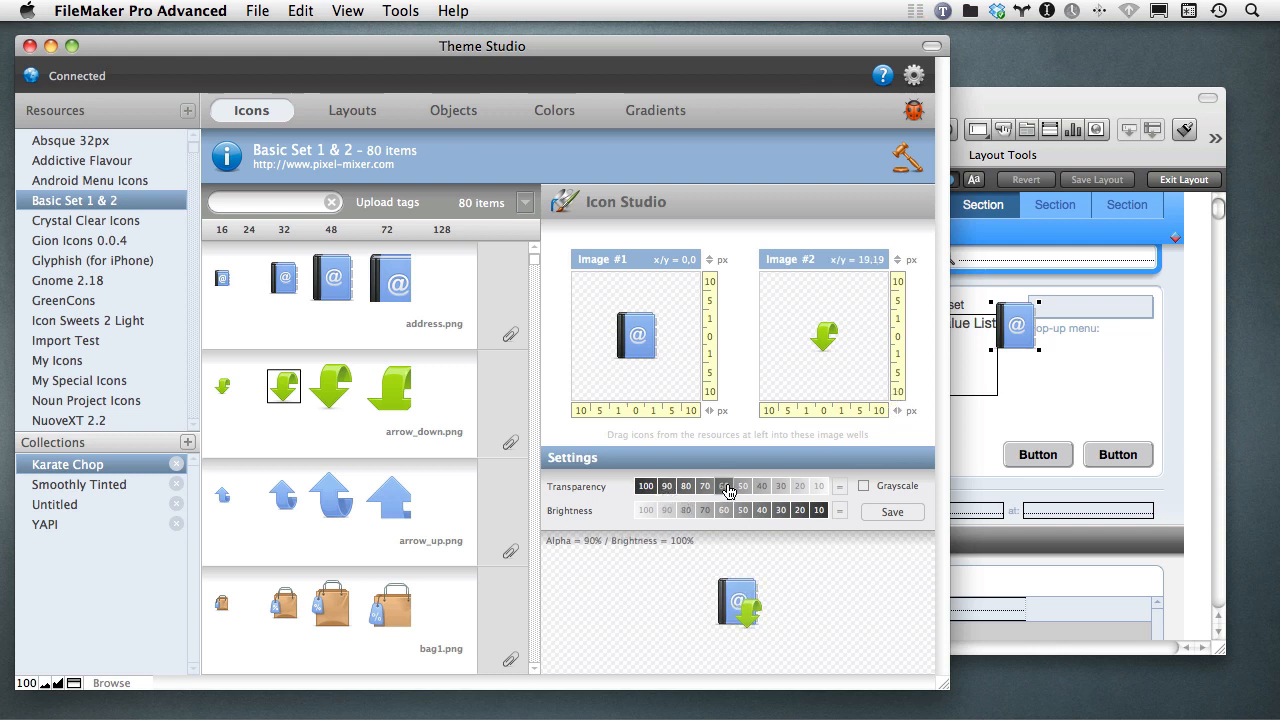
click(724, 486)
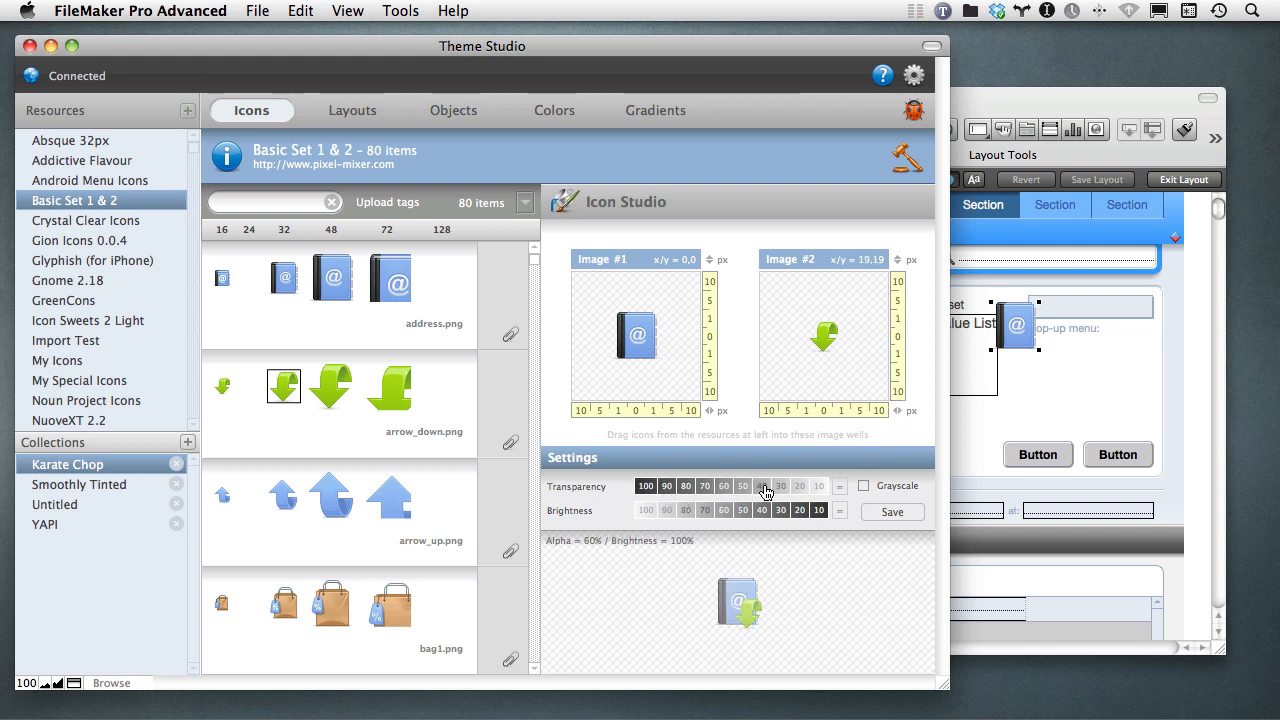
click(705, 510)
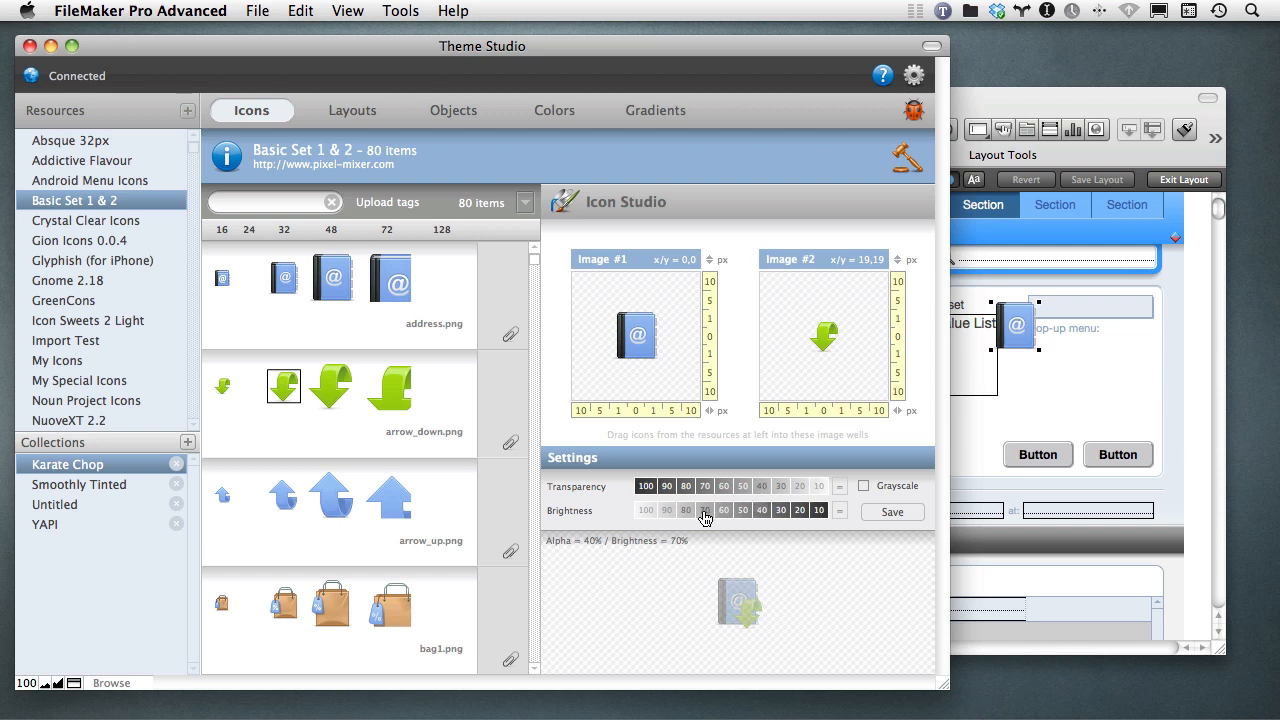
click(762, 510)
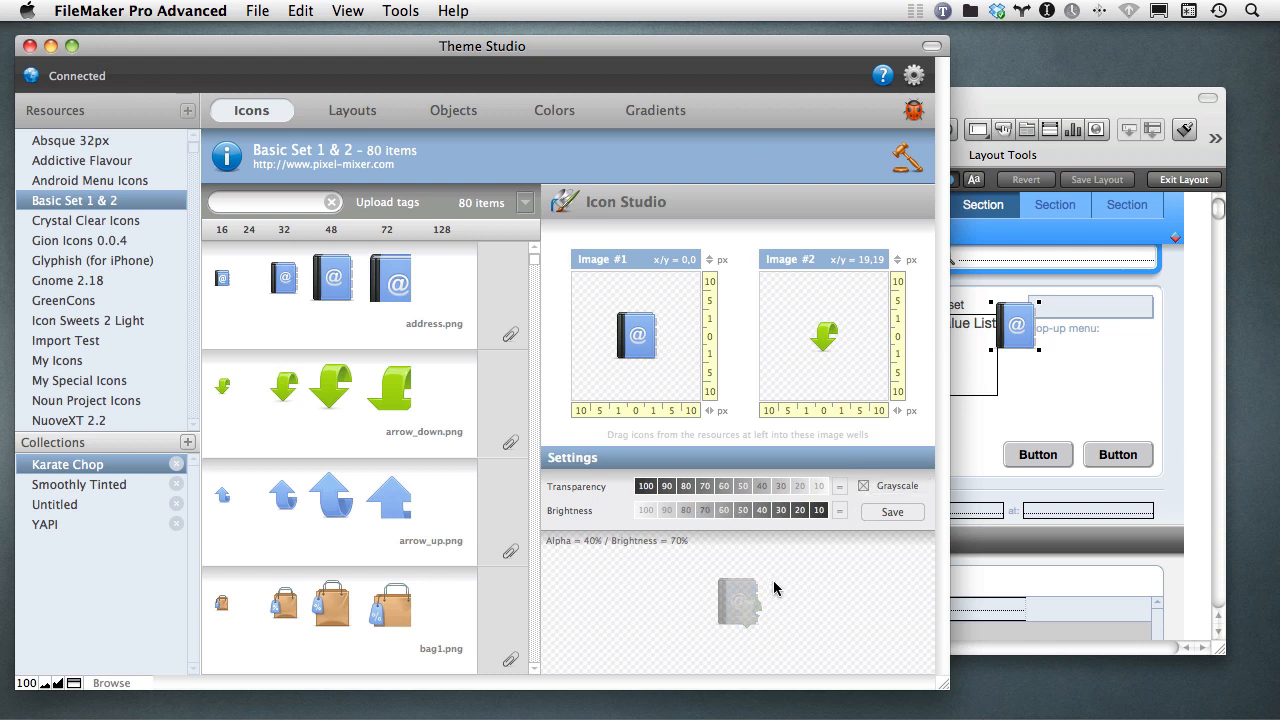
click(645, 486)
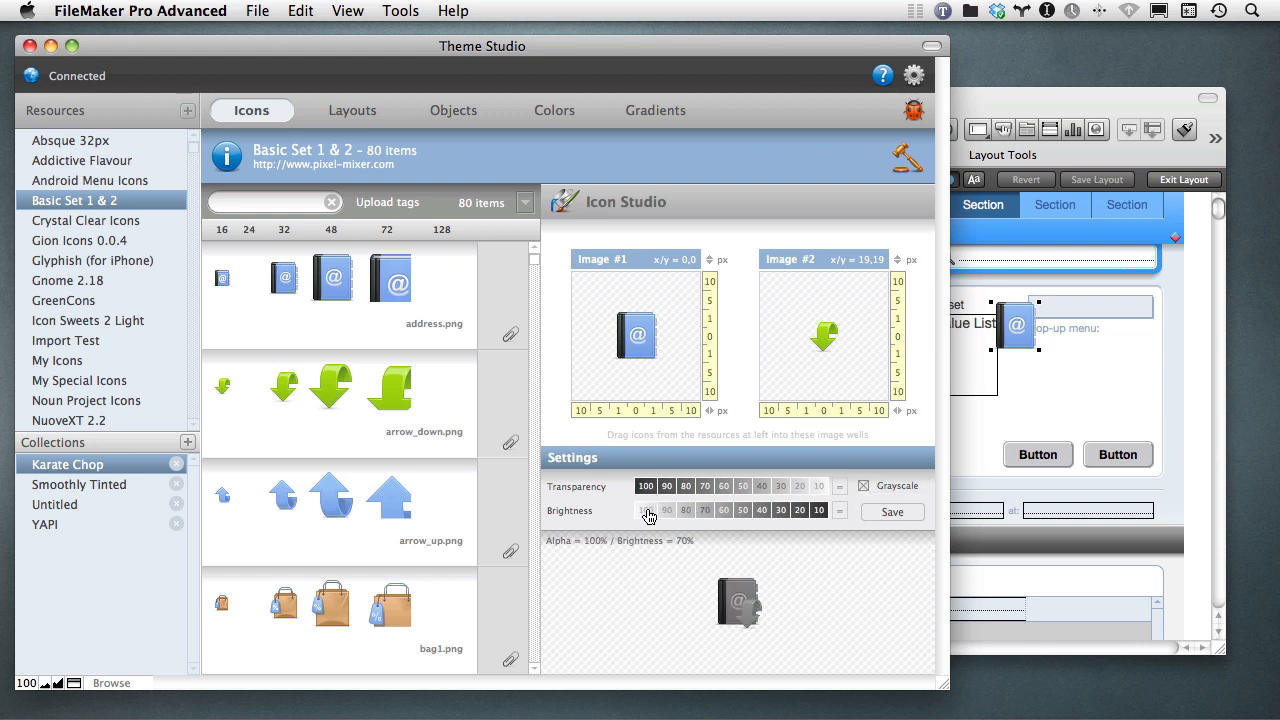
click(645, 510)
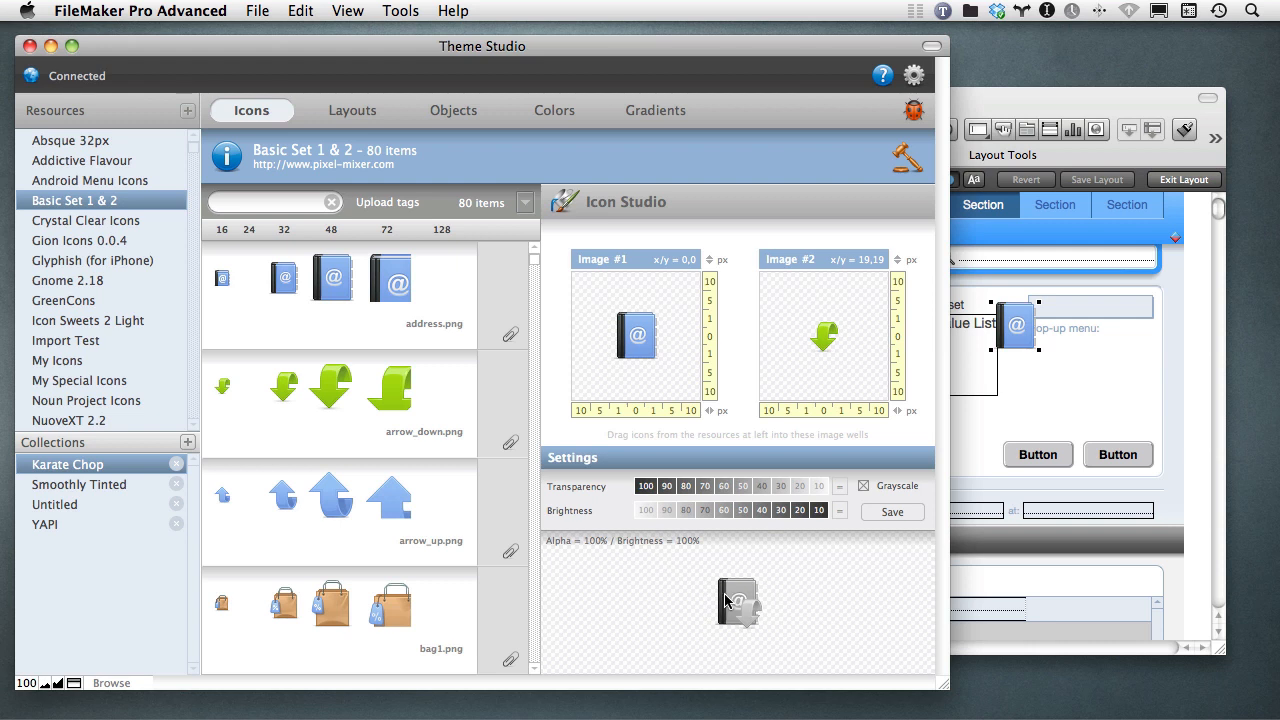
mouse_move(730, 588)
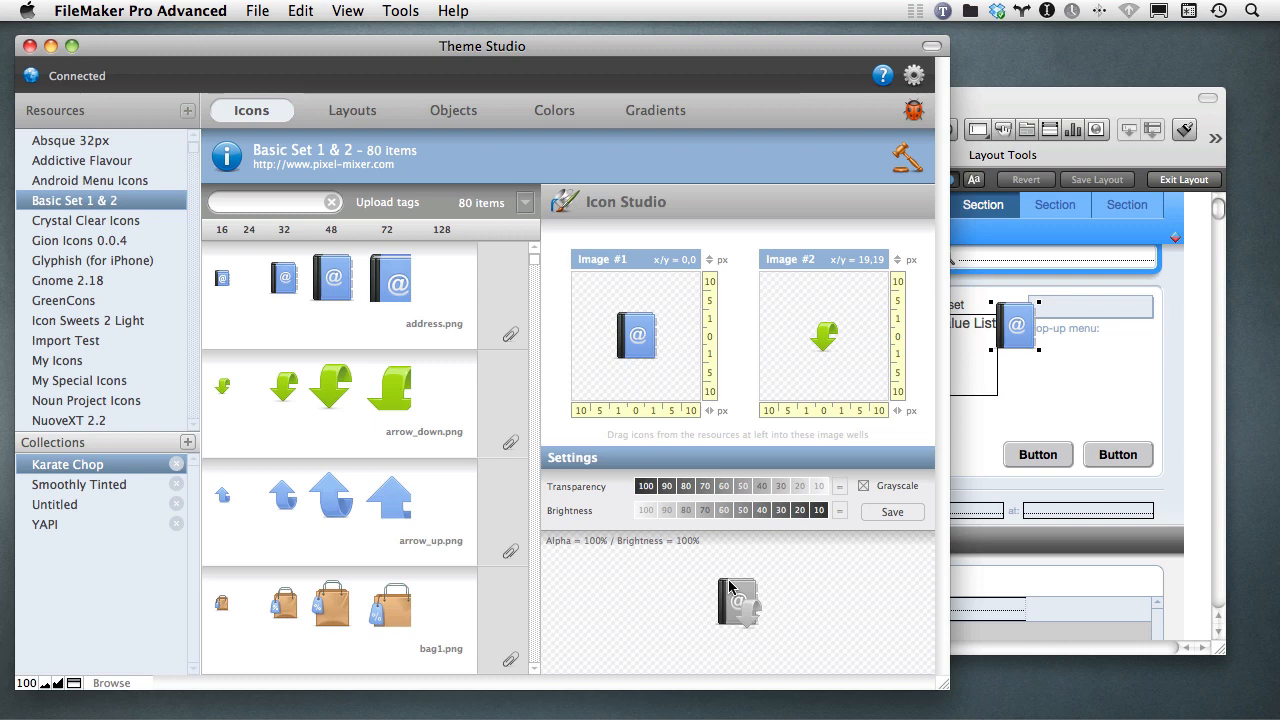
mouse_move(360, 120)
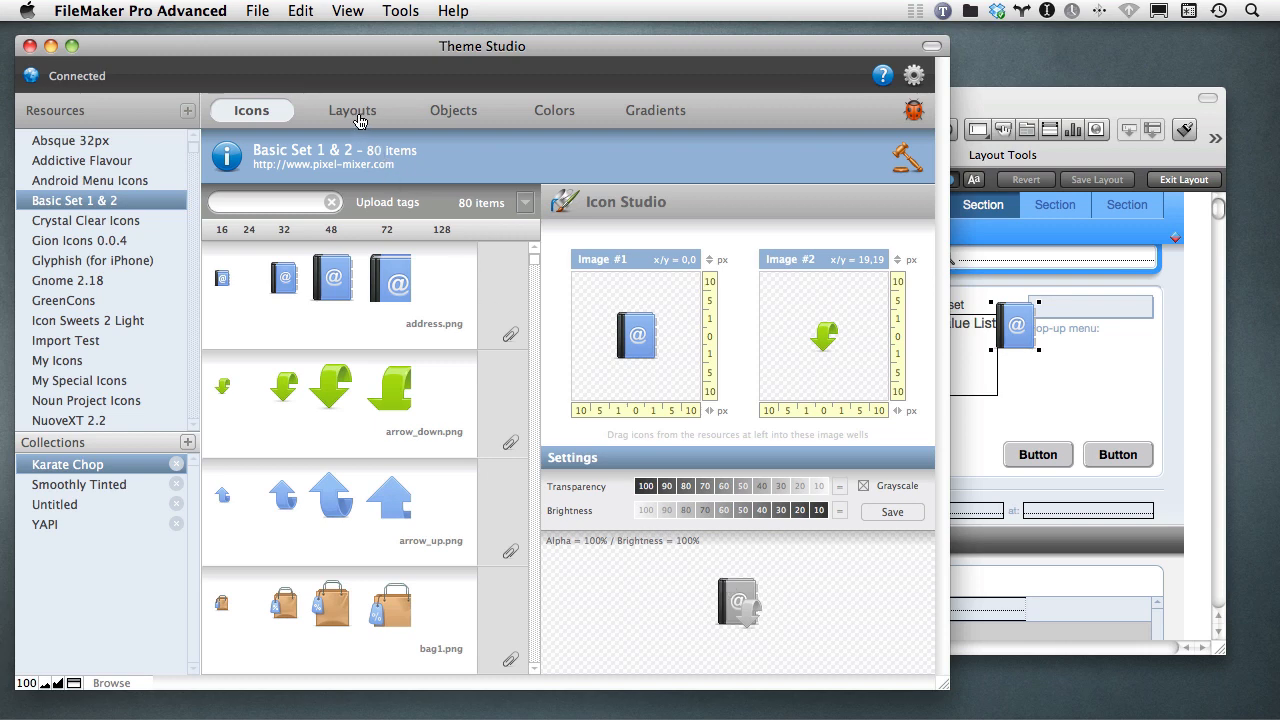
Return to the Layouts section showing the Central Focus preview.
click(352, 110)
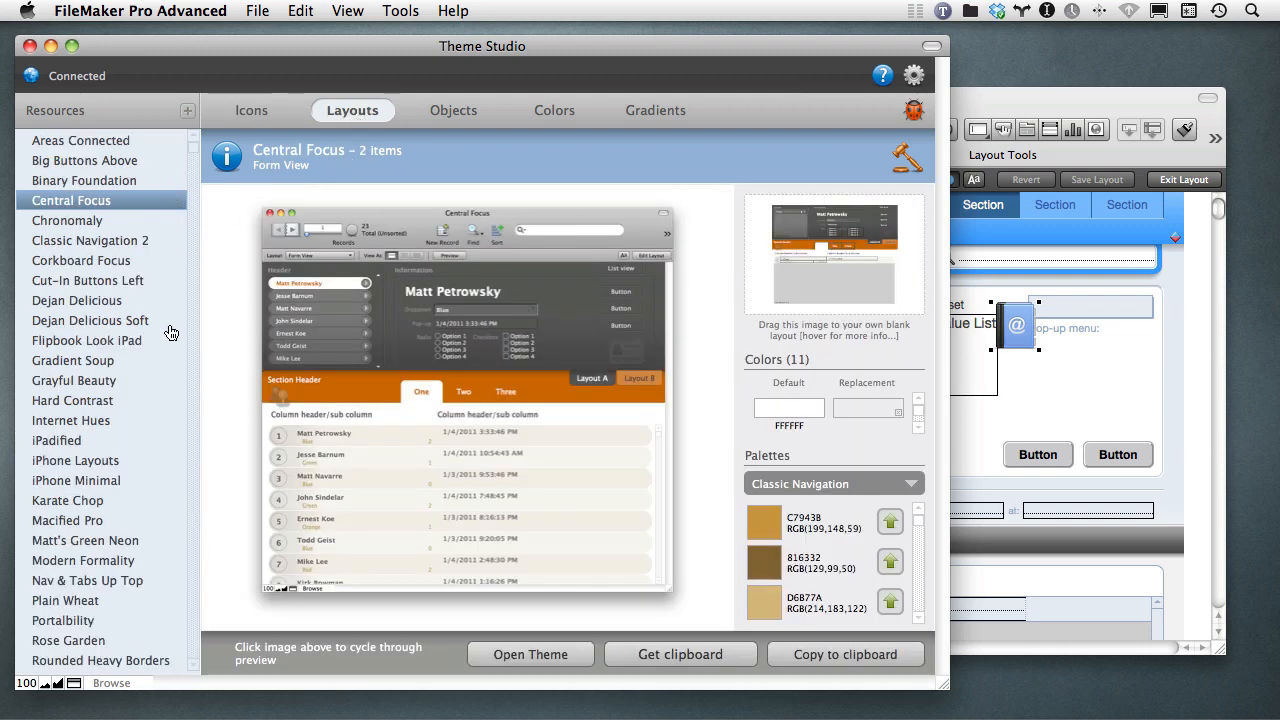
mouse_move(172, 375)
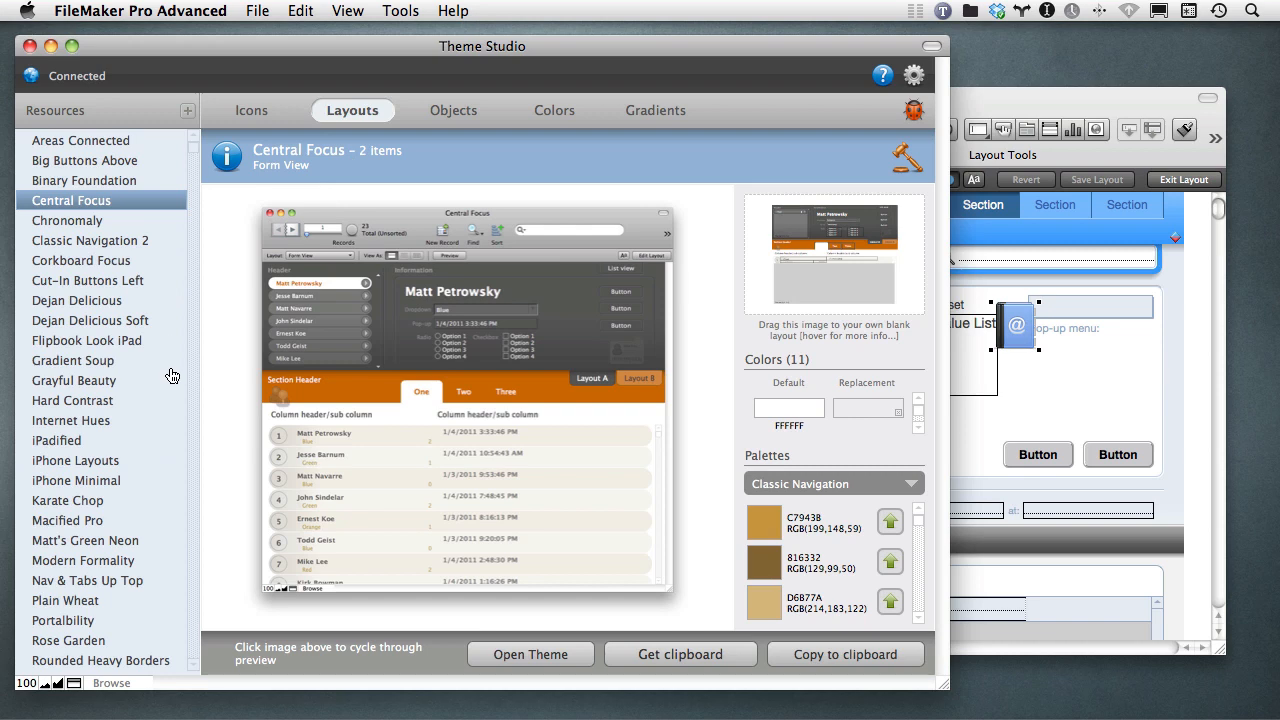